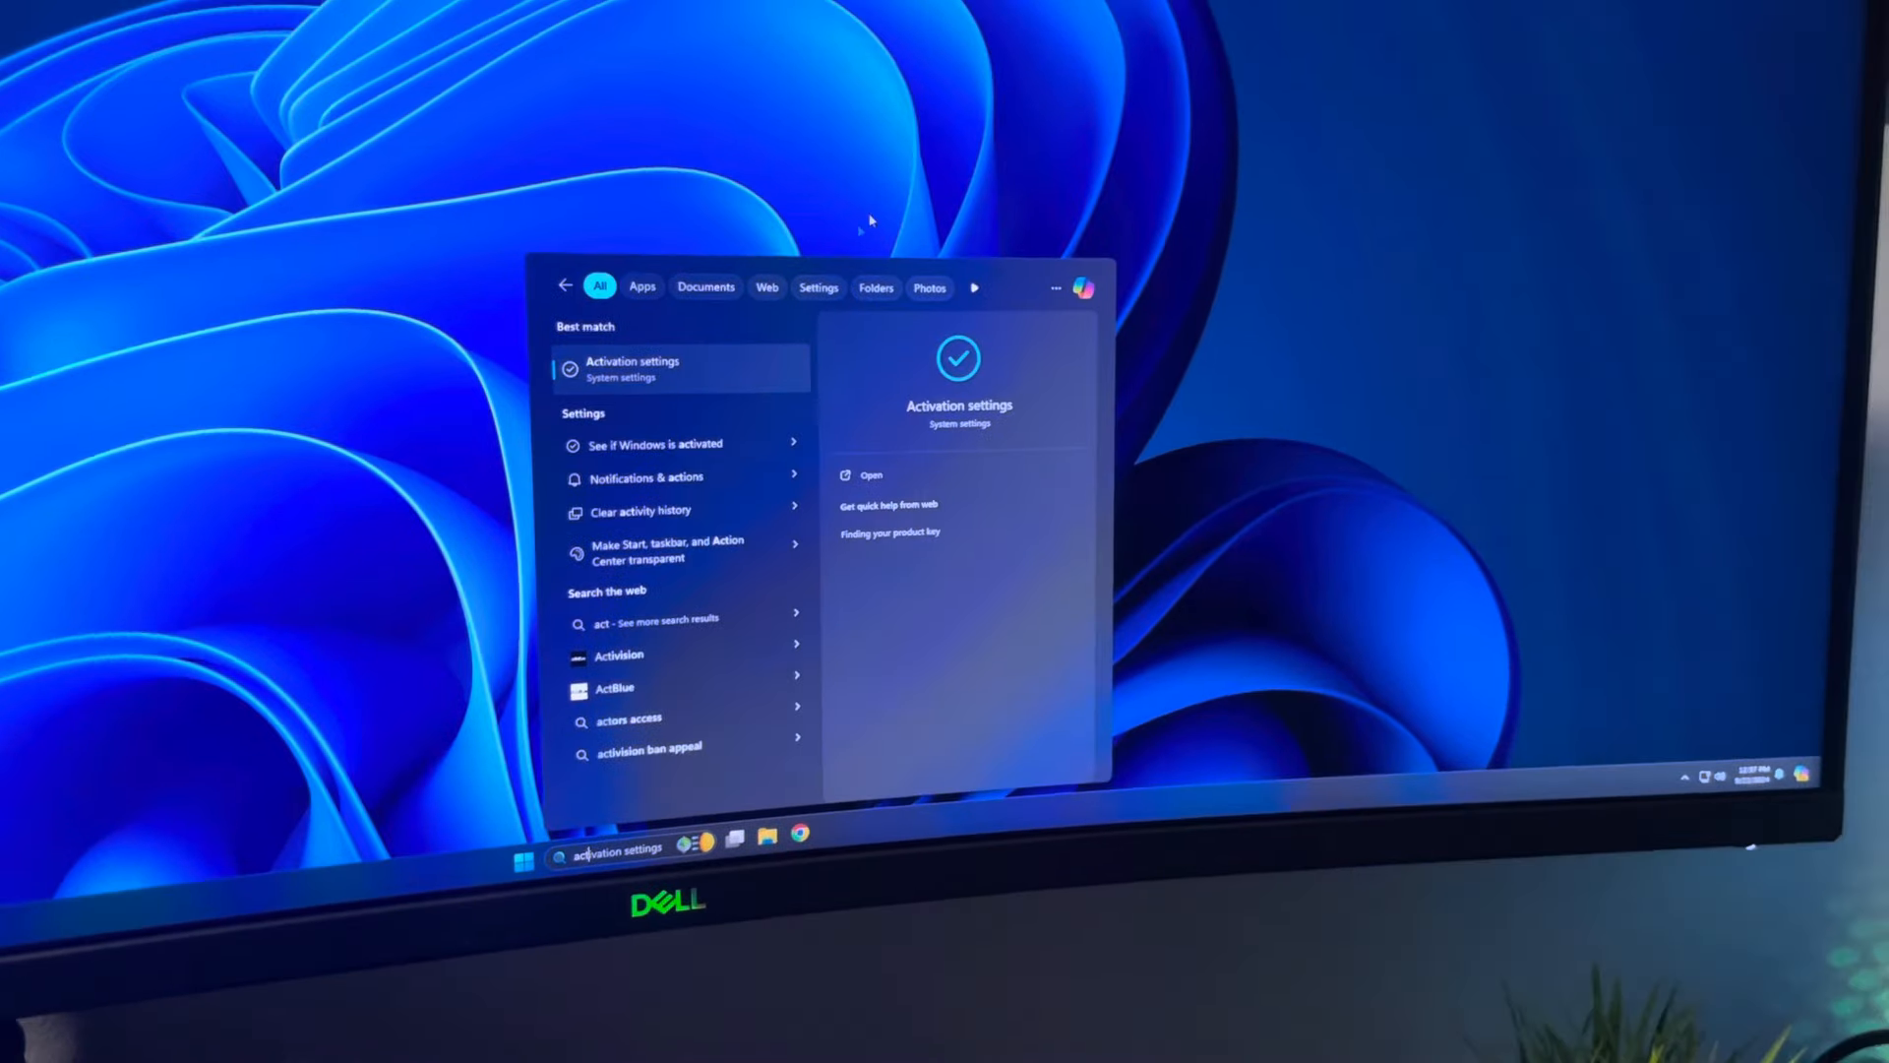
Step: Confirm Windows 11 Pro shows an Active activation state in Settings, then close the window
{"action": "left_click", "coordinate": [868, 474]}
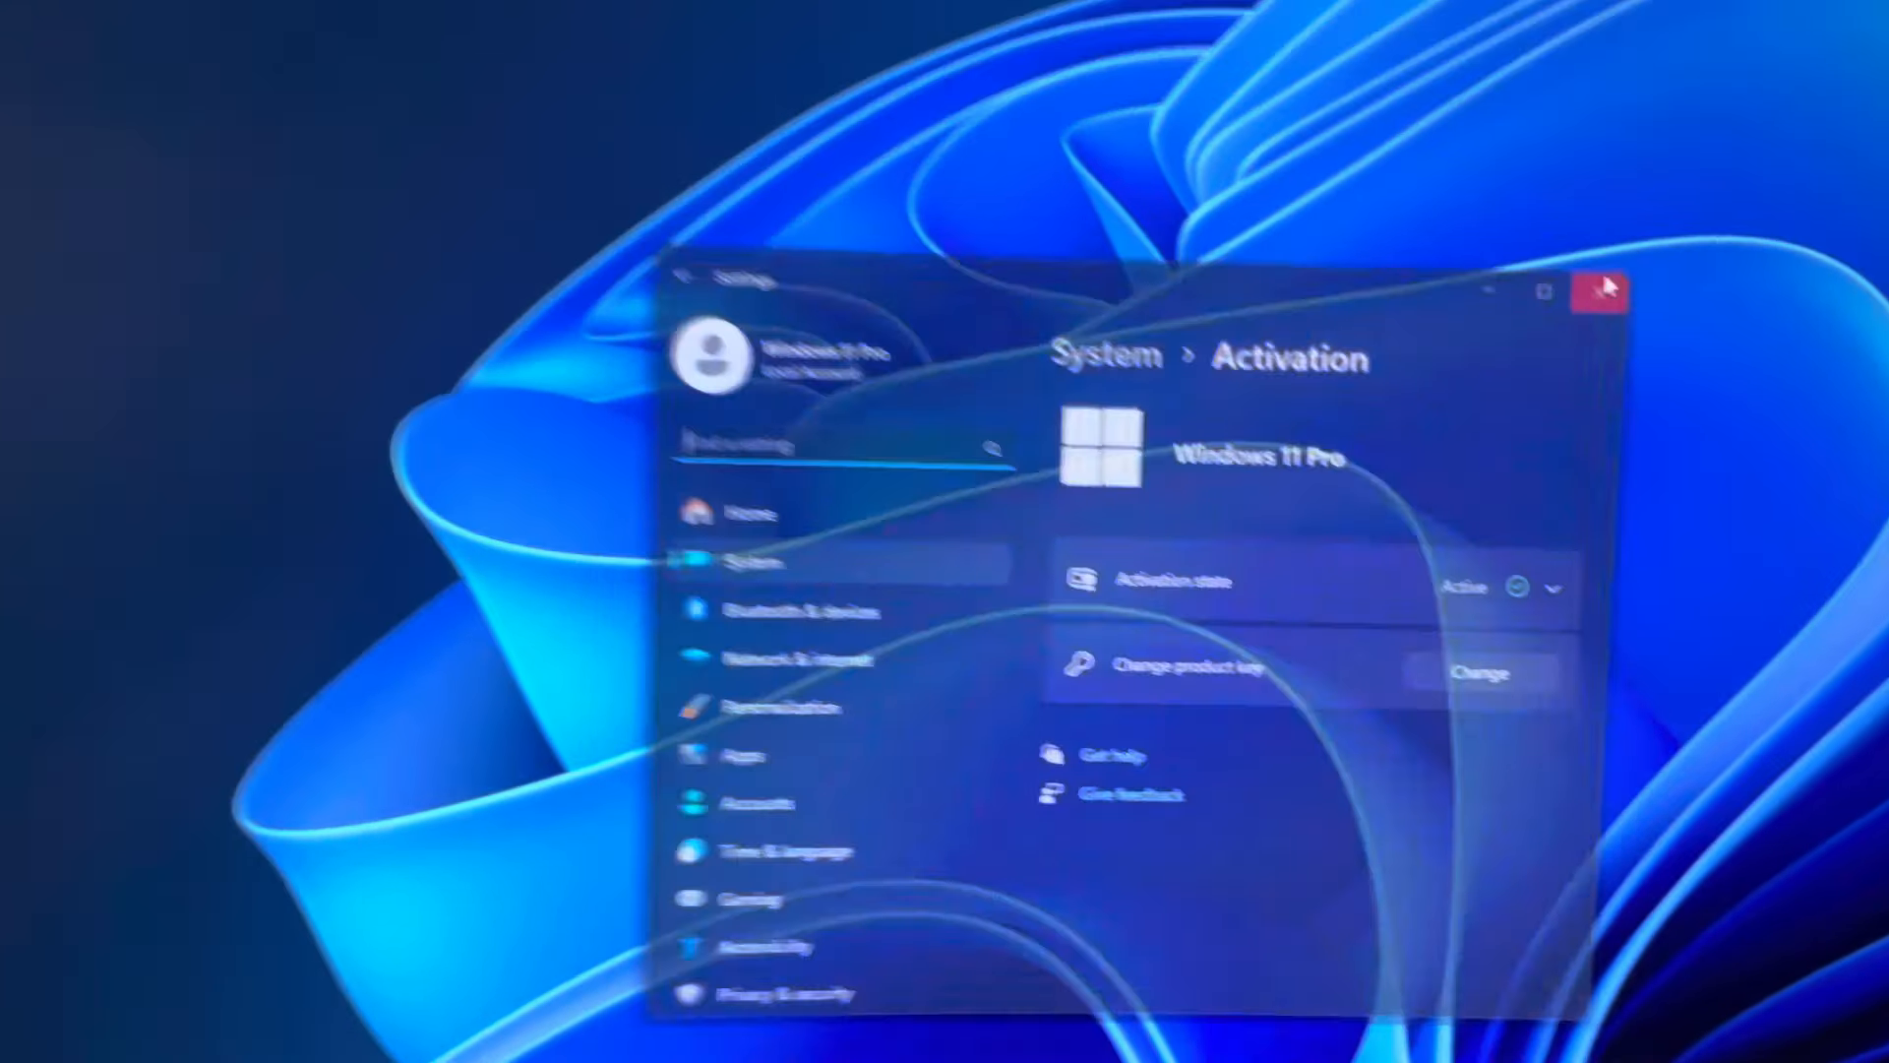
{"action": "left_click", "coordinate": [1602, 291]}
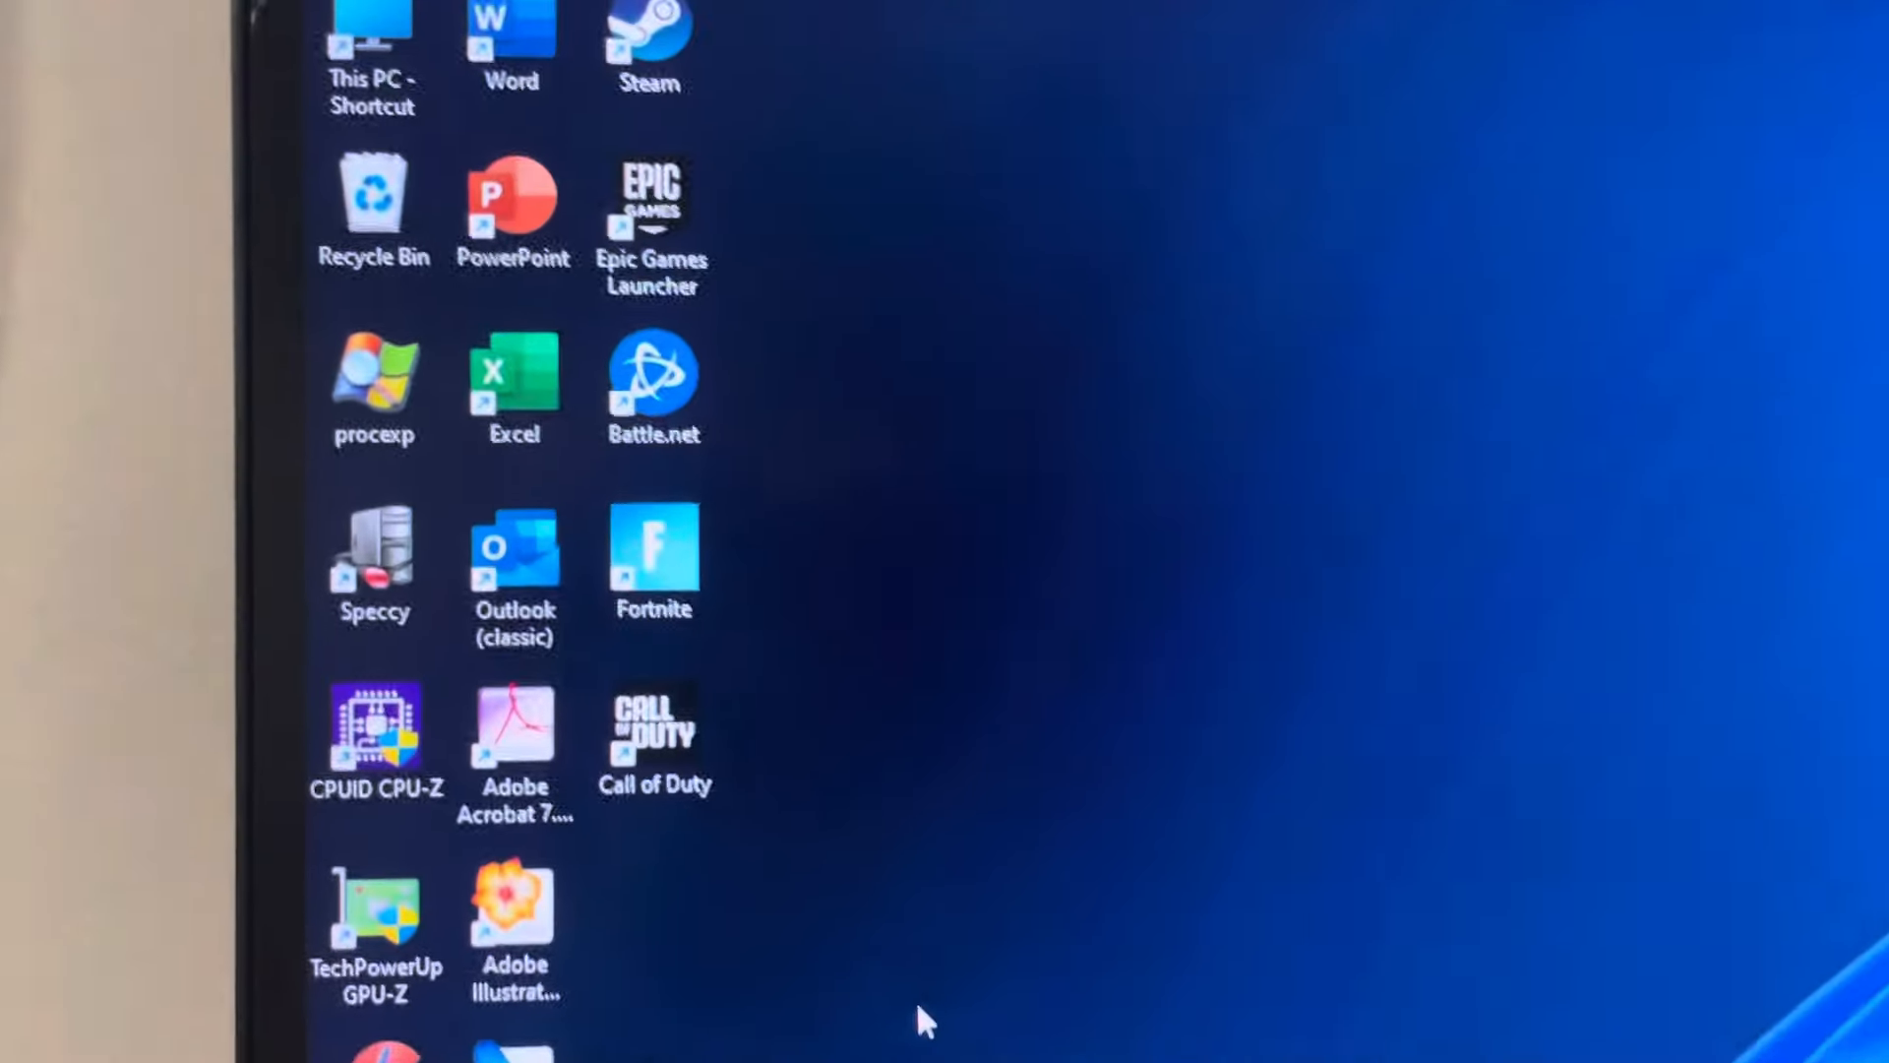
Step: Scroll the desktop to reach the CPU-Z and GPU-Z icons before launching them
{"action": "scroll", "scroll_direction": "down", "scroll_amount": 3}
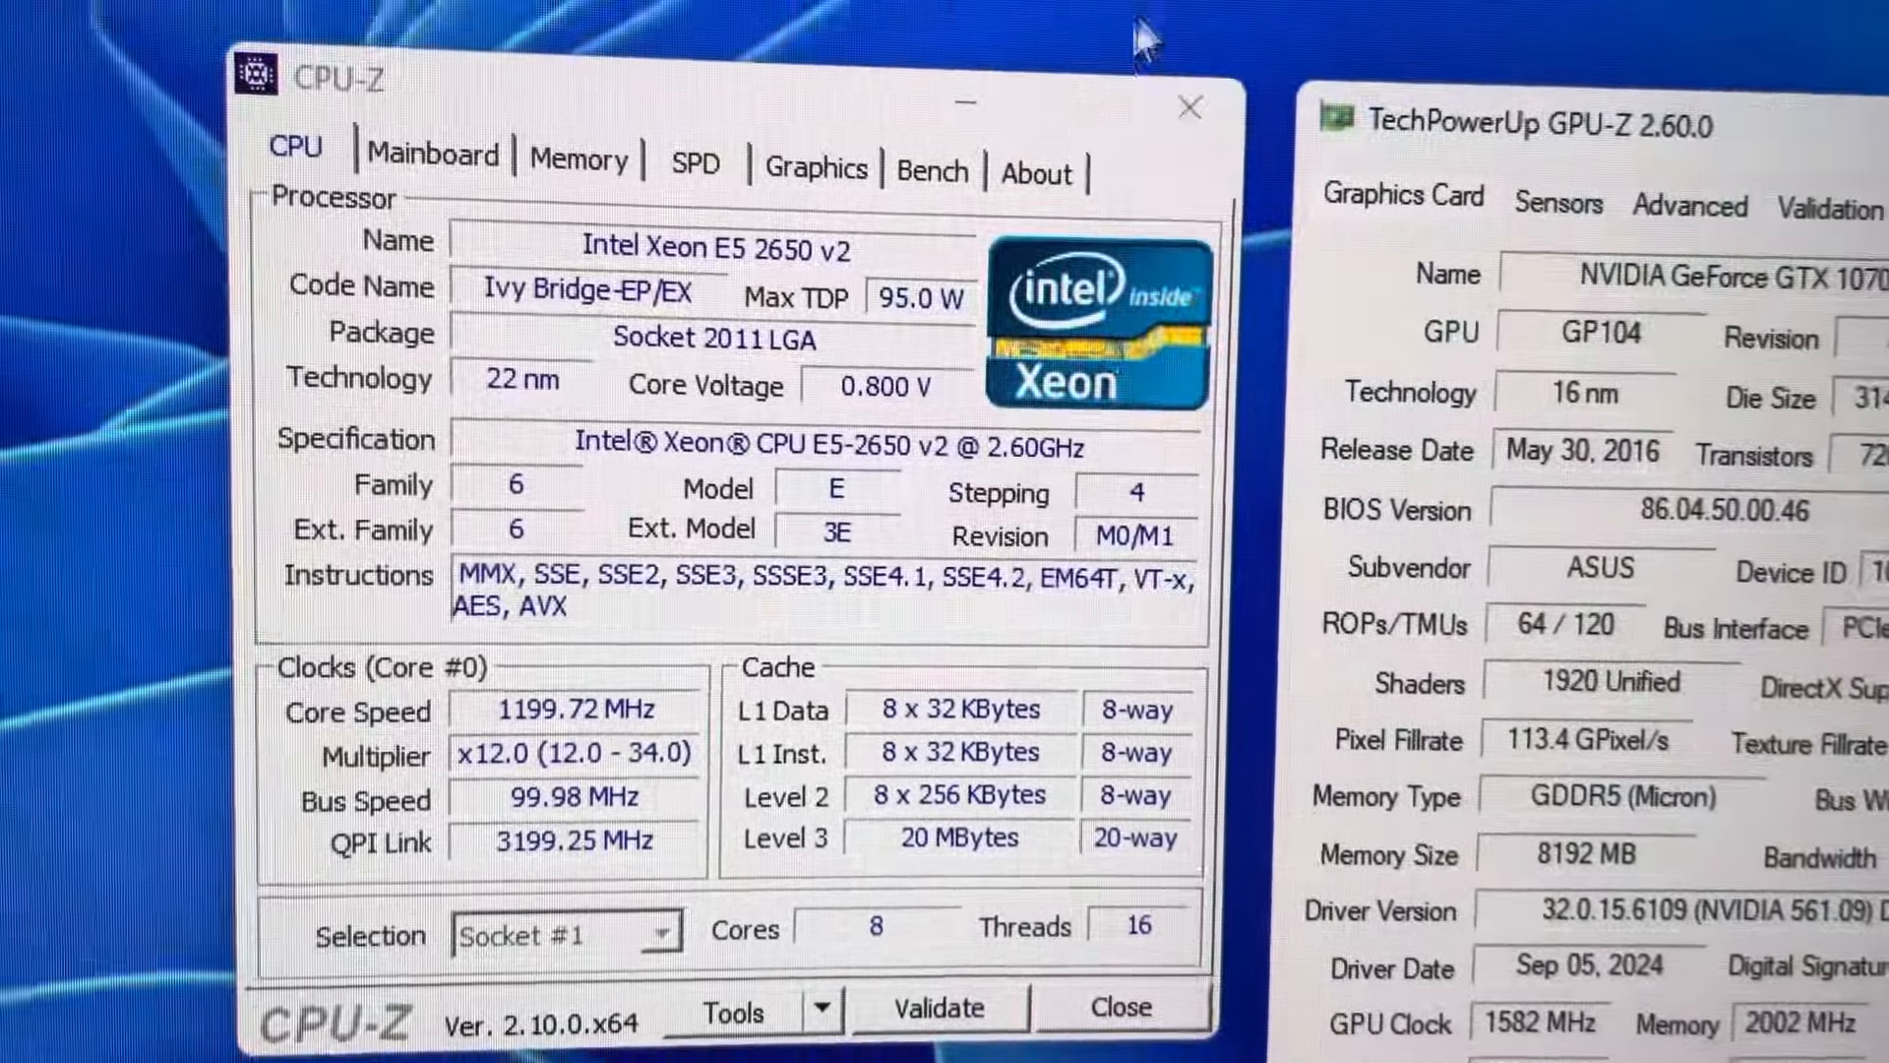
Step: Review the X79 mainboard, 16 GB DDR3 memory and SPD details, ending on the GTX 1070 graphics info
{"action": "left_click", "coordinate": [431, 154]}
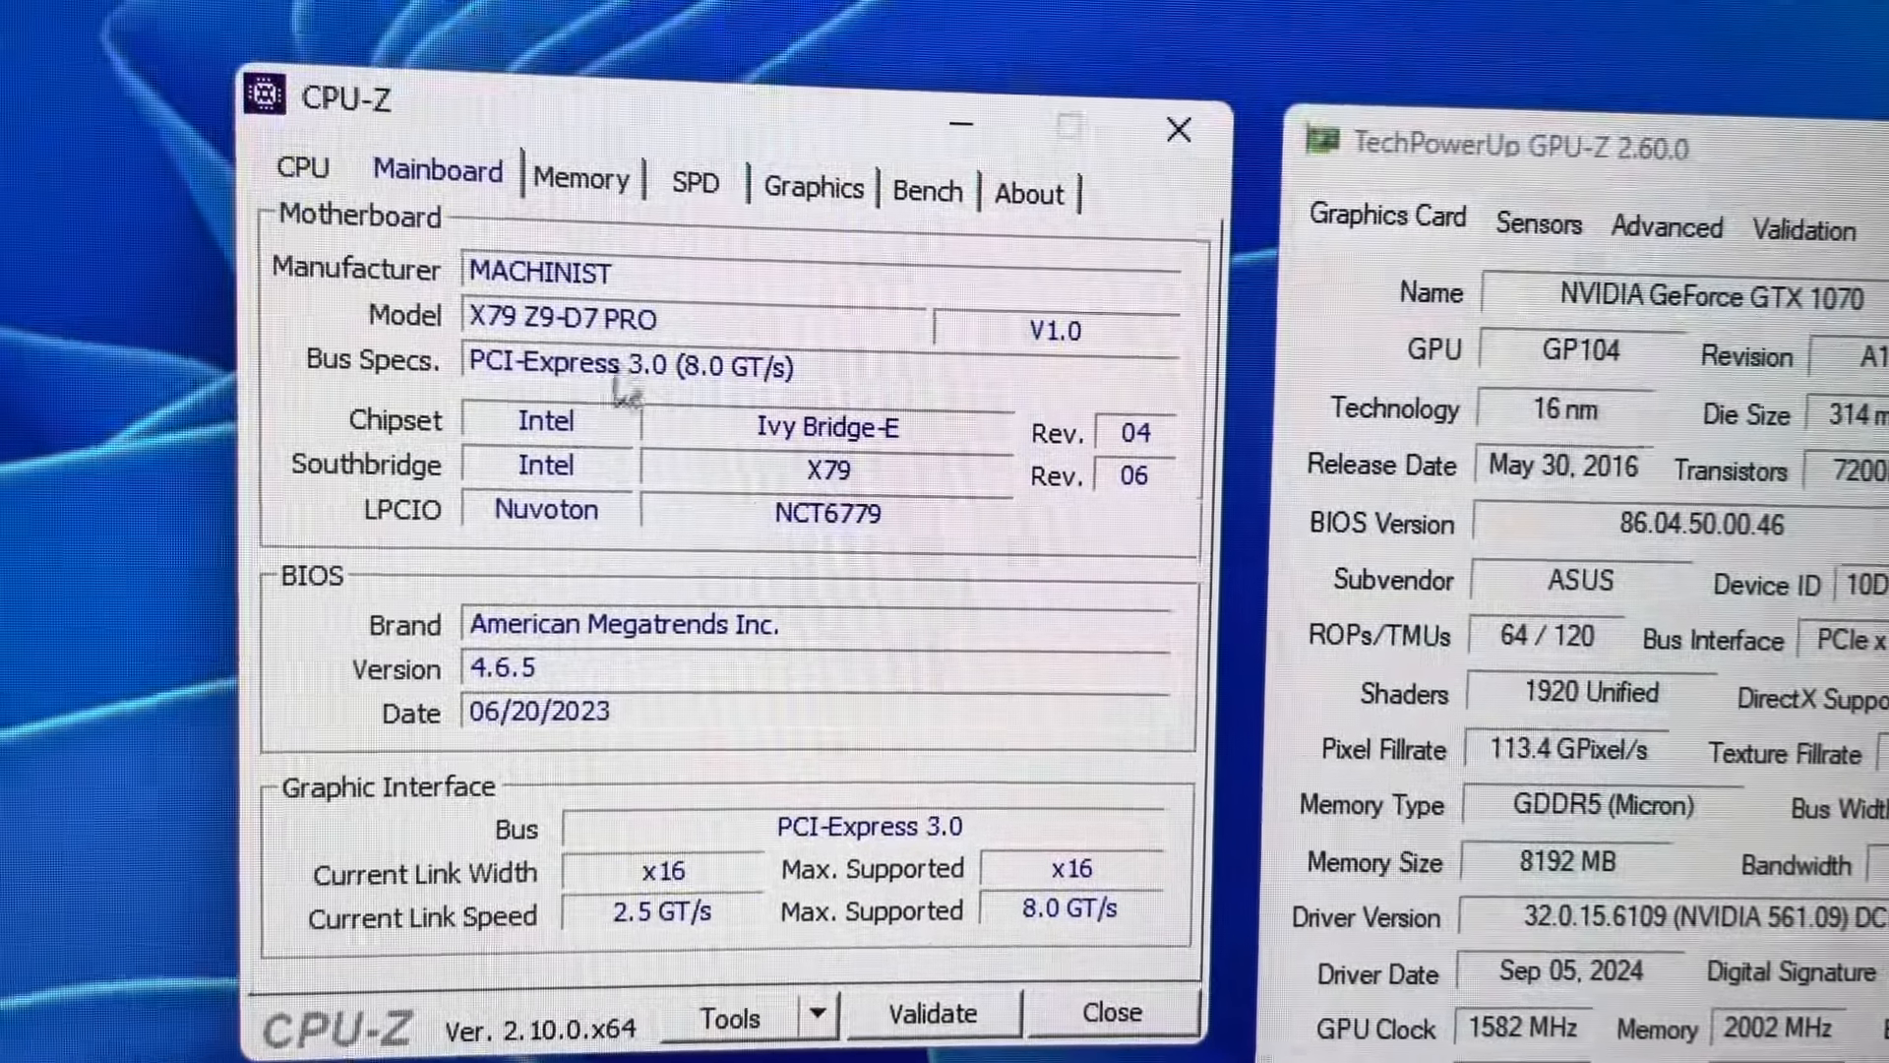
{"action": "left_click", "coordinate": [595, 165]}
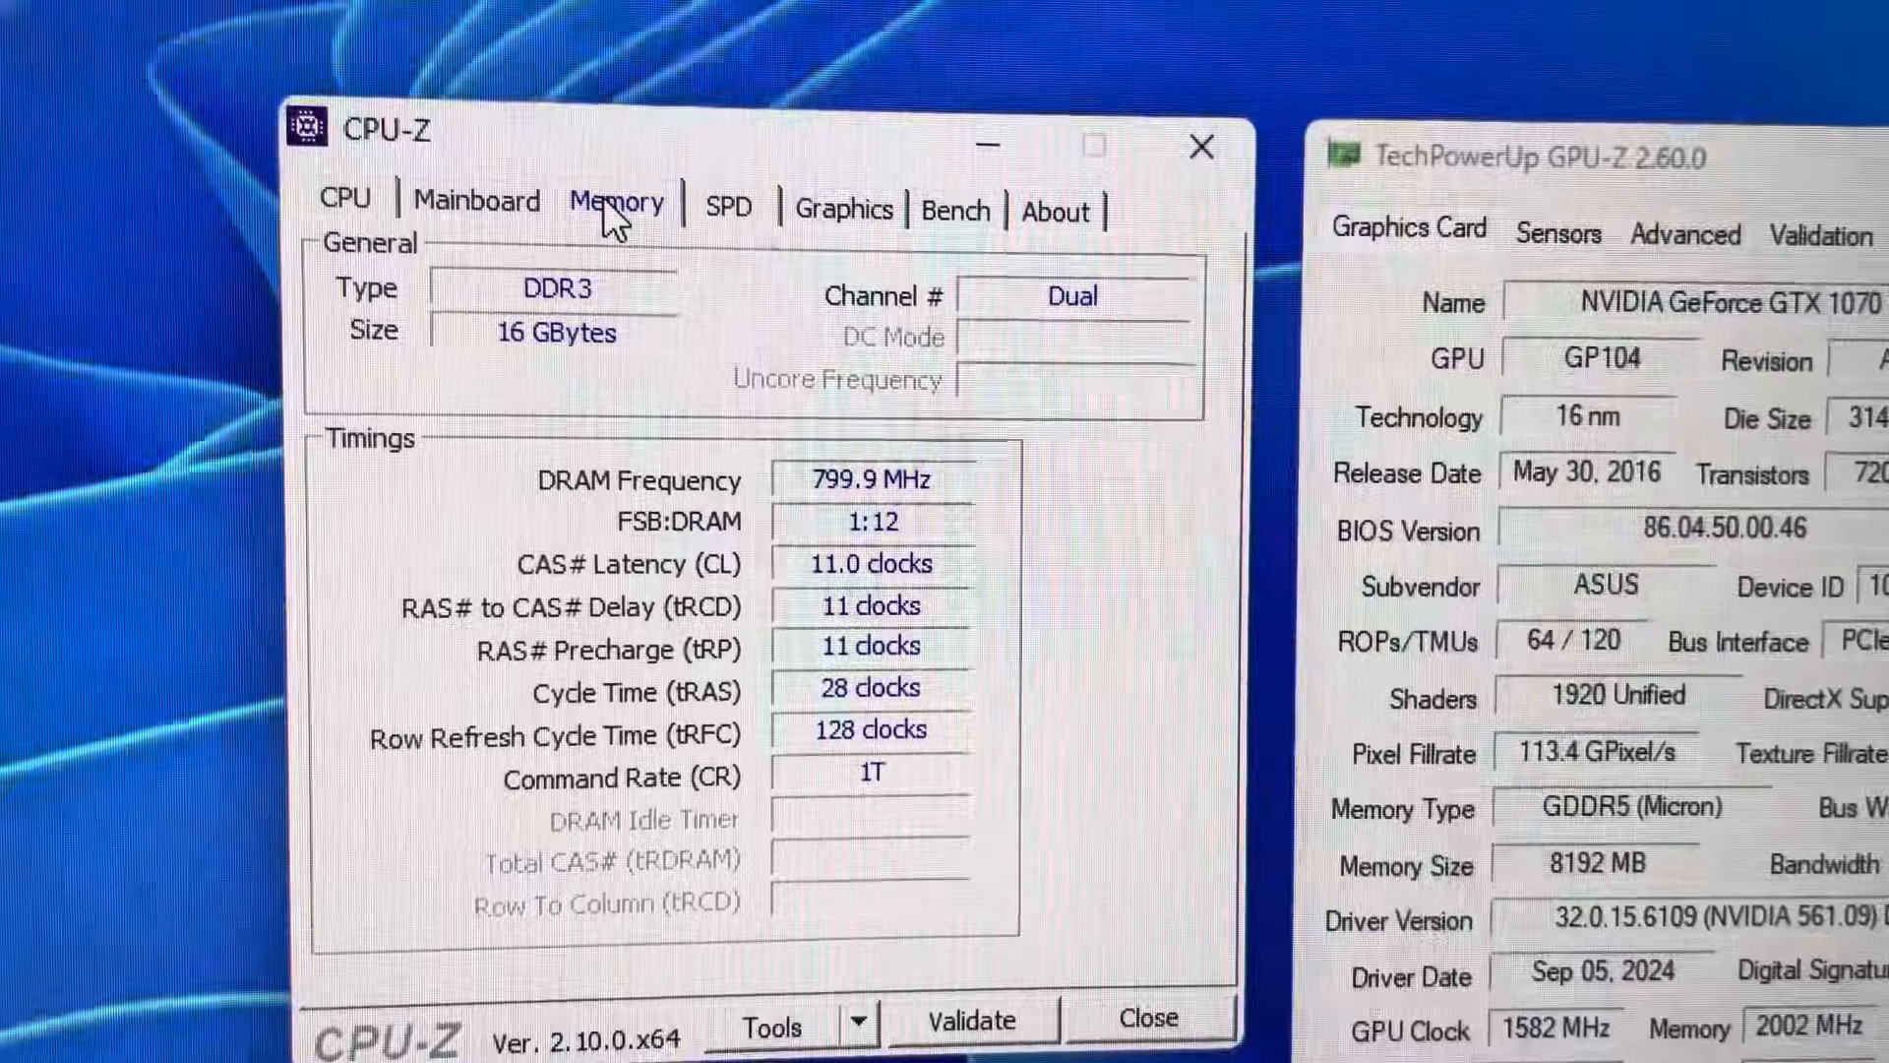
{"action": "left_click", "coordinate": [736, 130]}
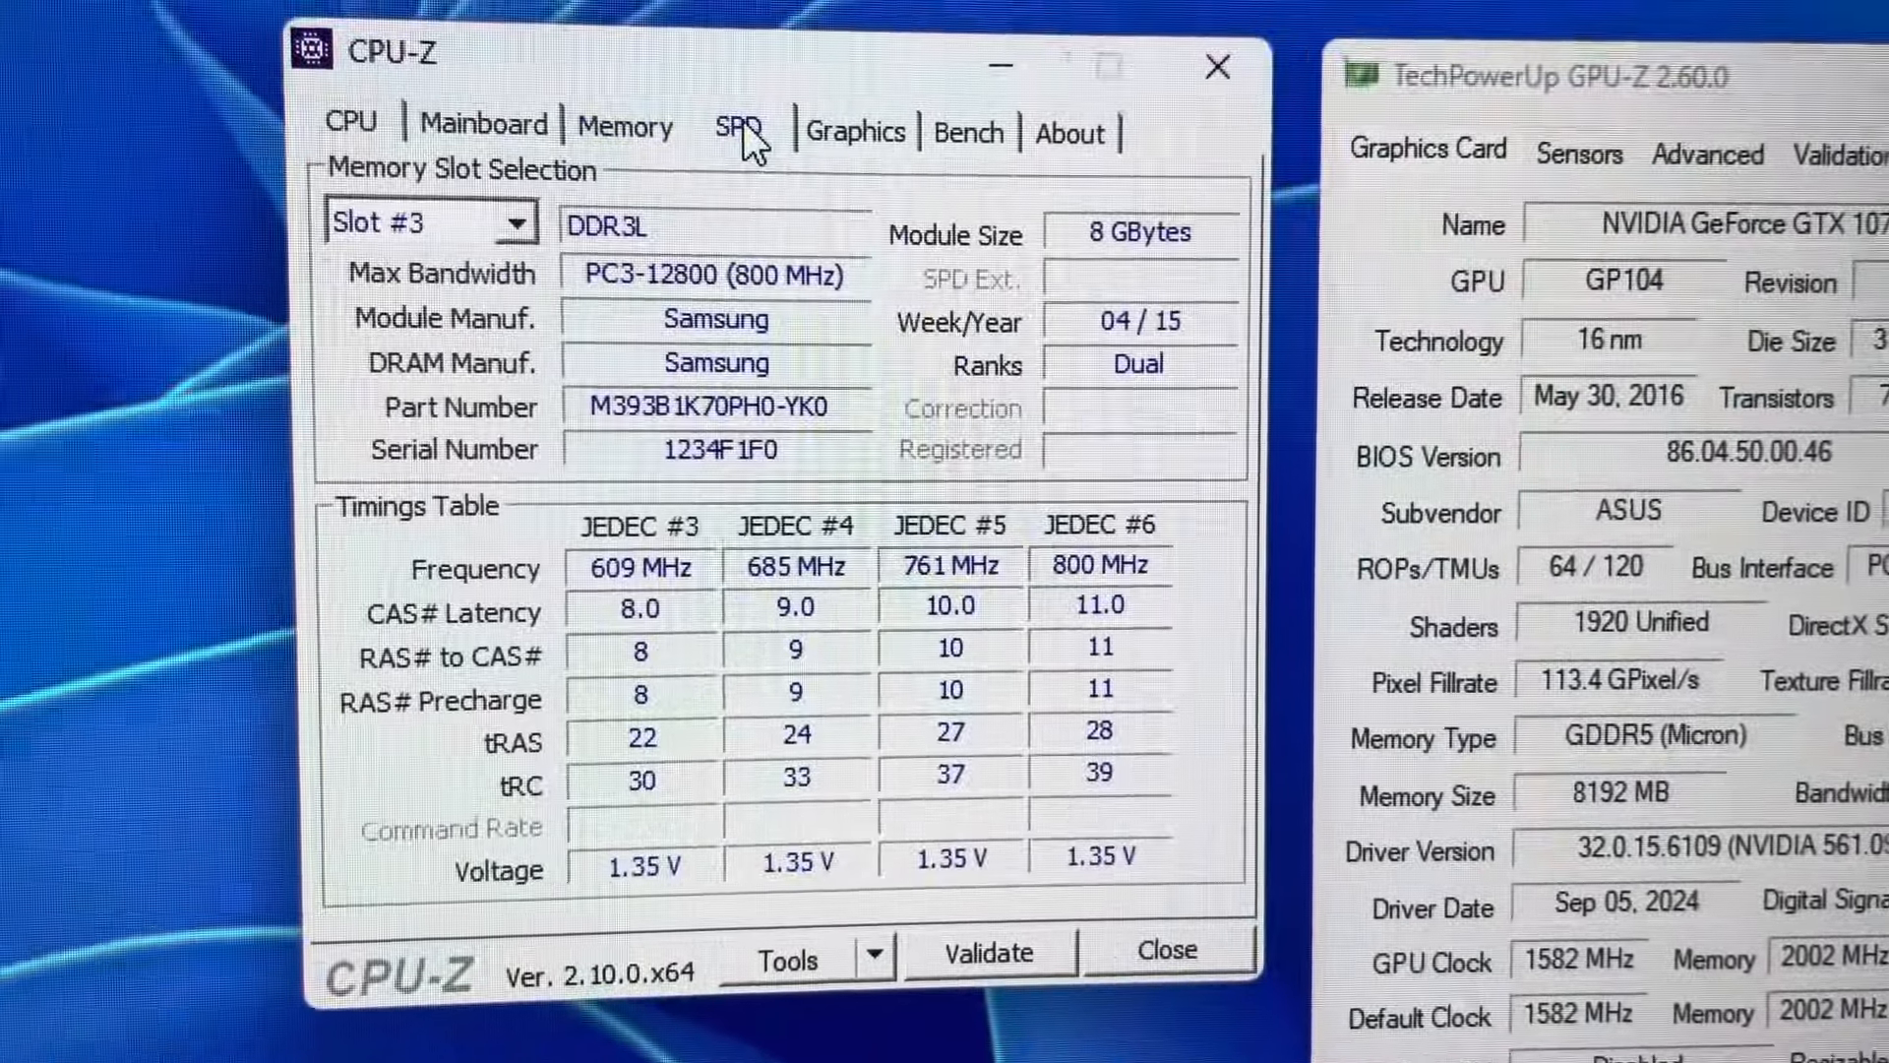
{"action": "left_click", "coordinate": [854, 132]}
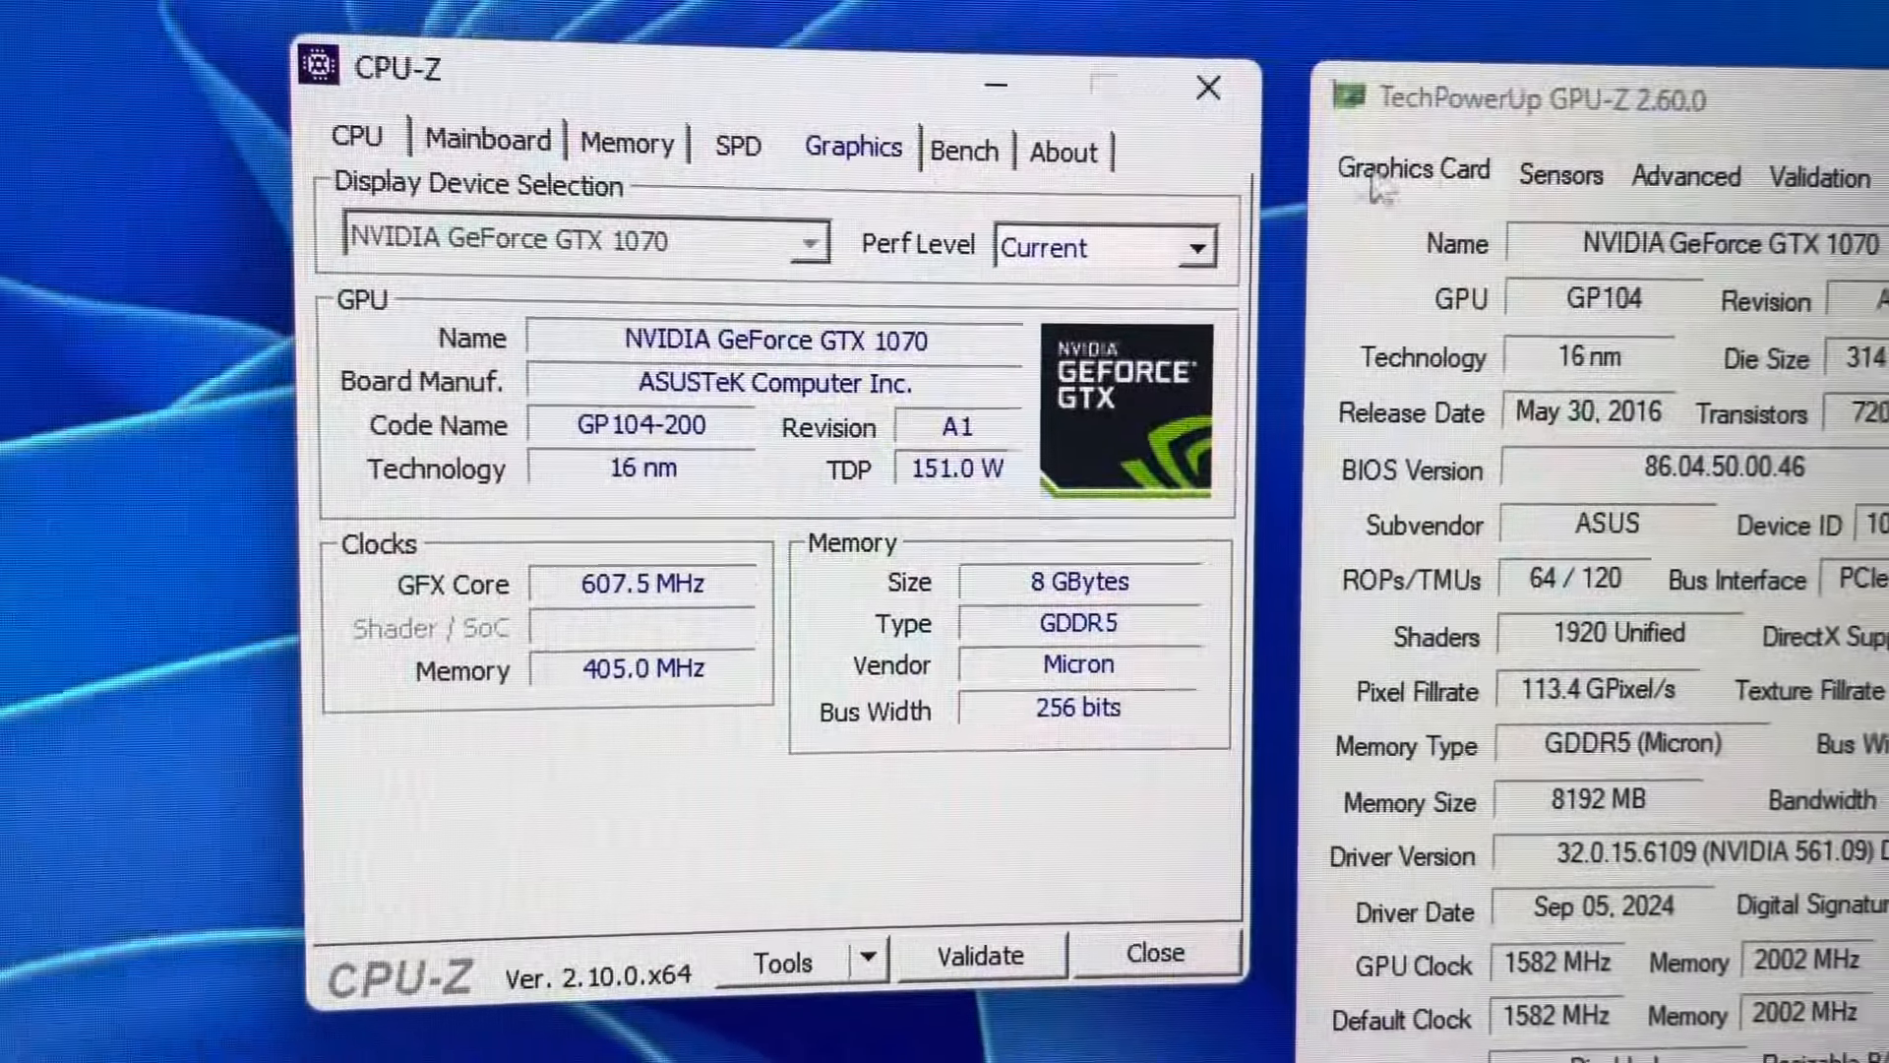